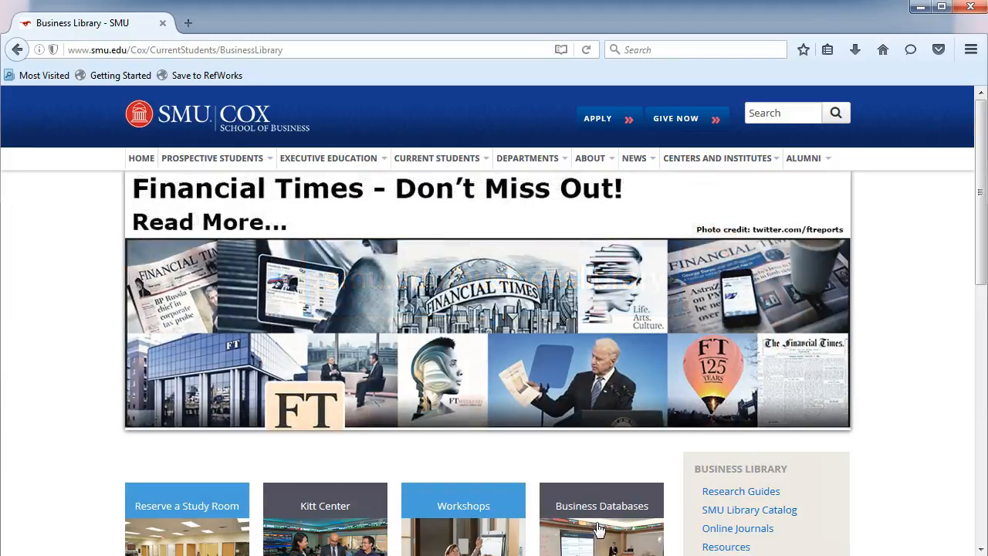
# Open the Business Databases list from the SMU Business Library home page.
pyautogui.click(601, 506)
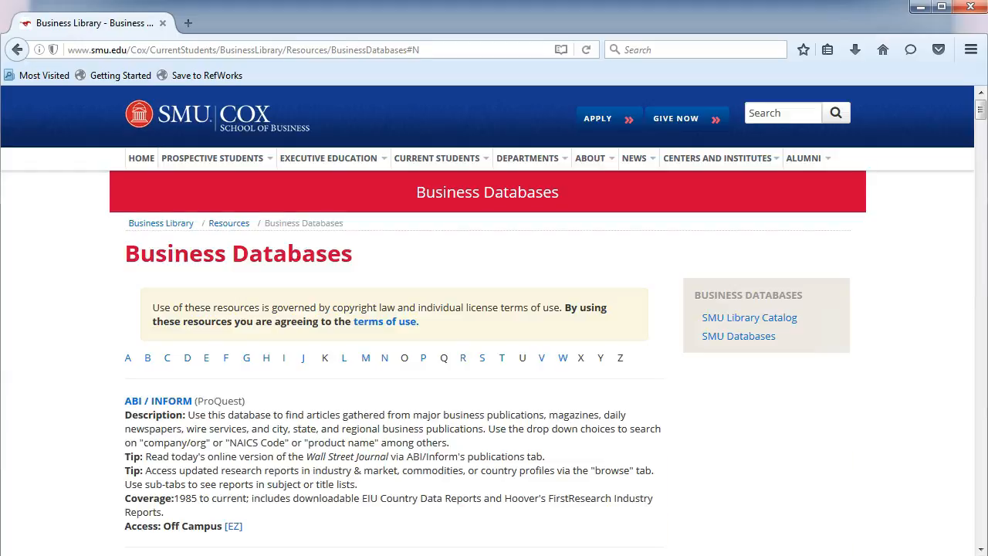
pyautogui.scroll(-3)
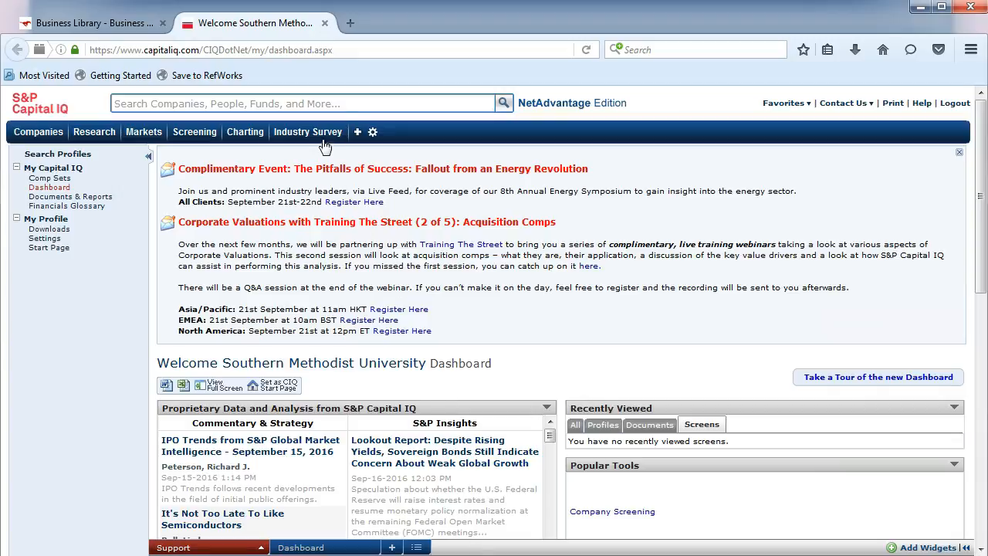
# Search the Industry Survey research reports for the Beverages GICS industry.
pyautogui.click(307, 131)
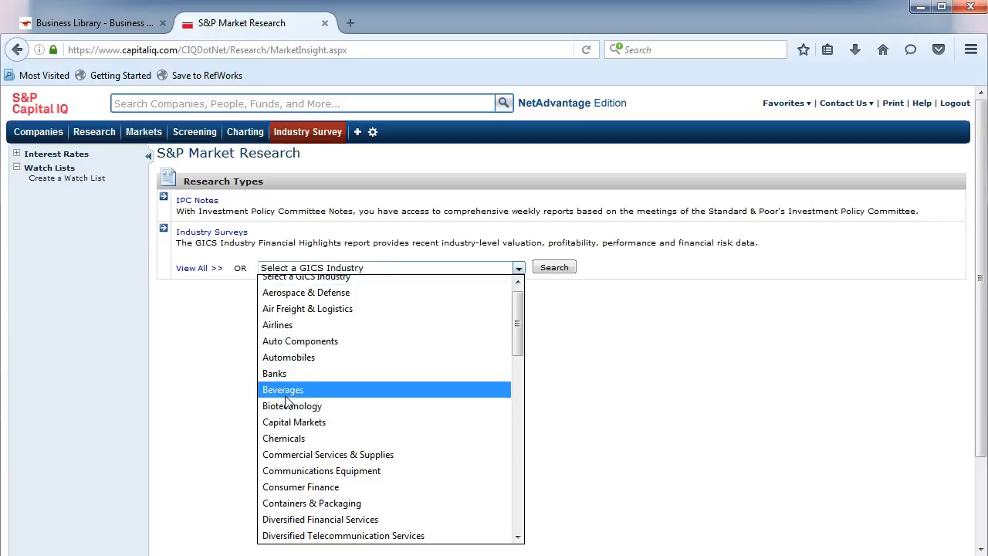
pyautogui.click(282, 389)
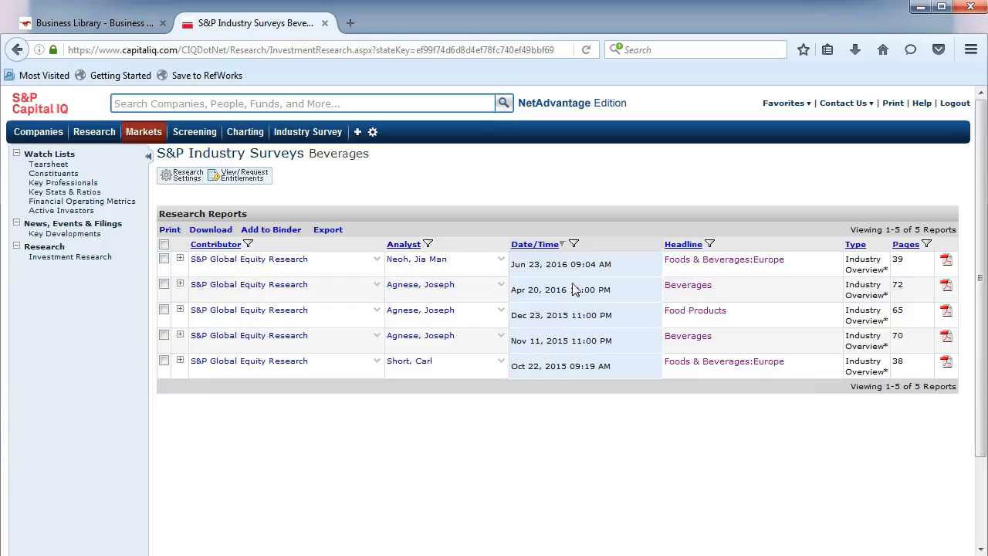
# Open the Date/Time column filter on the Beverages report list.
pyautogui.click(573, 244)
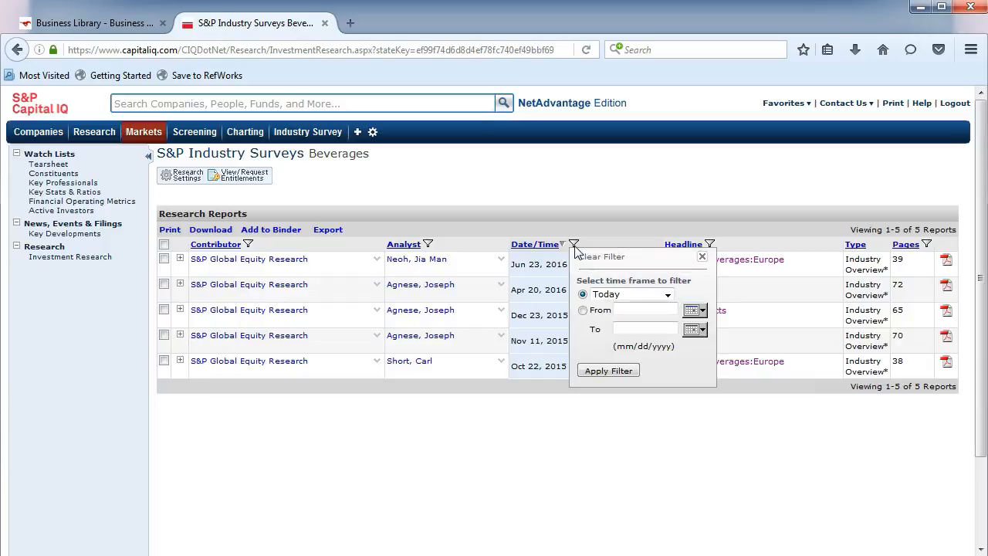
pyautogui.moveTo(578, 251)
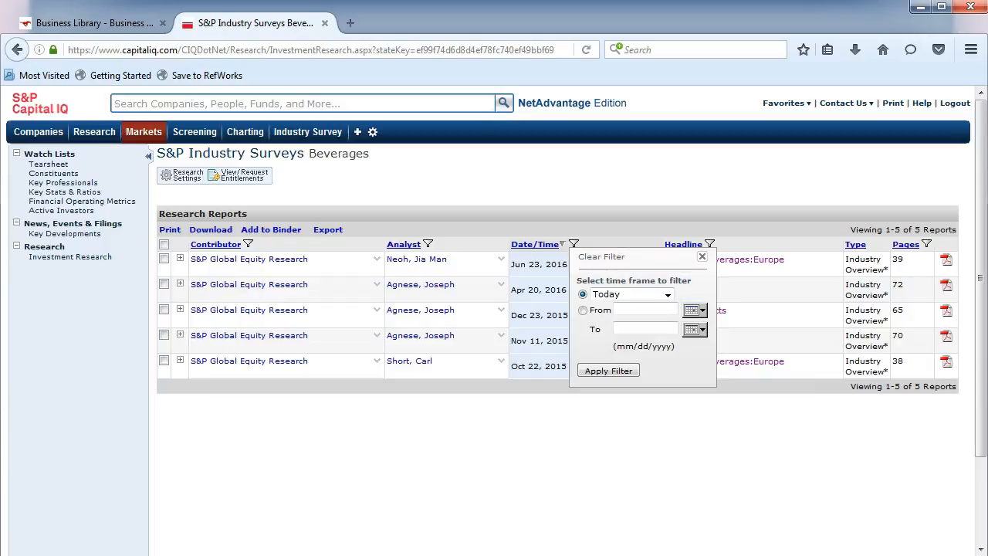
pyautogui.moveTo(666, 294)
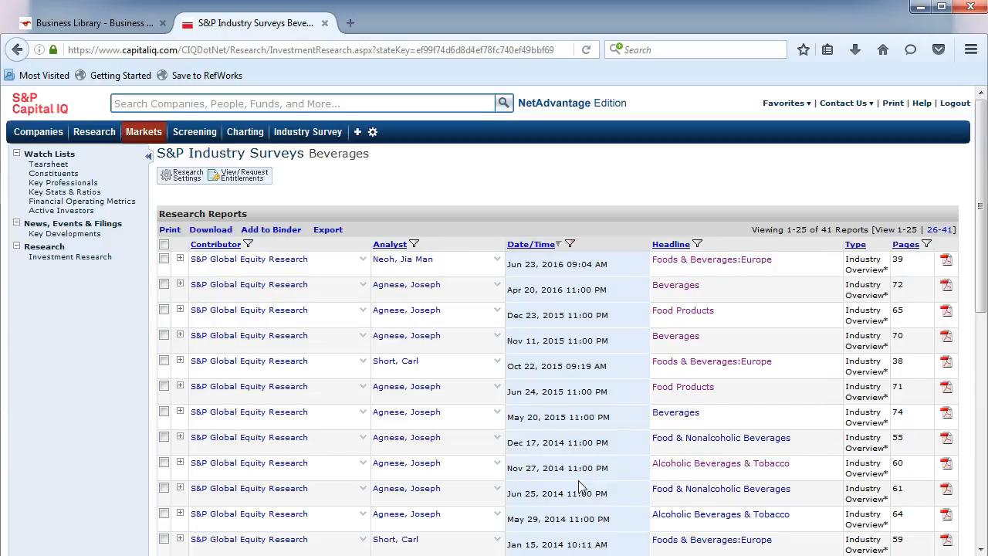
# Download the Apr 20, 2016 Beverages survey PDF and open it in Acrobat.
pyautogui.click(720, 437)
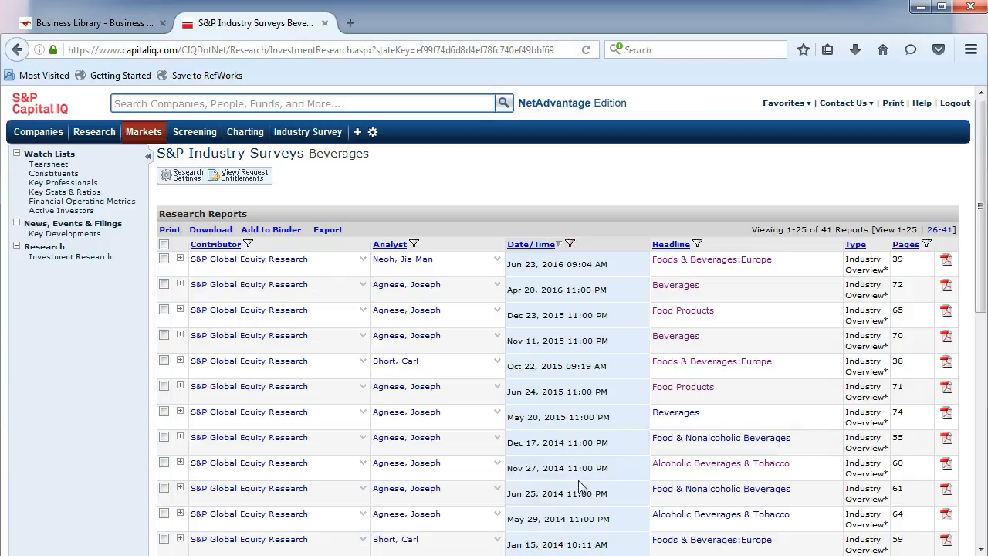
pyautogui.click(675, 284)
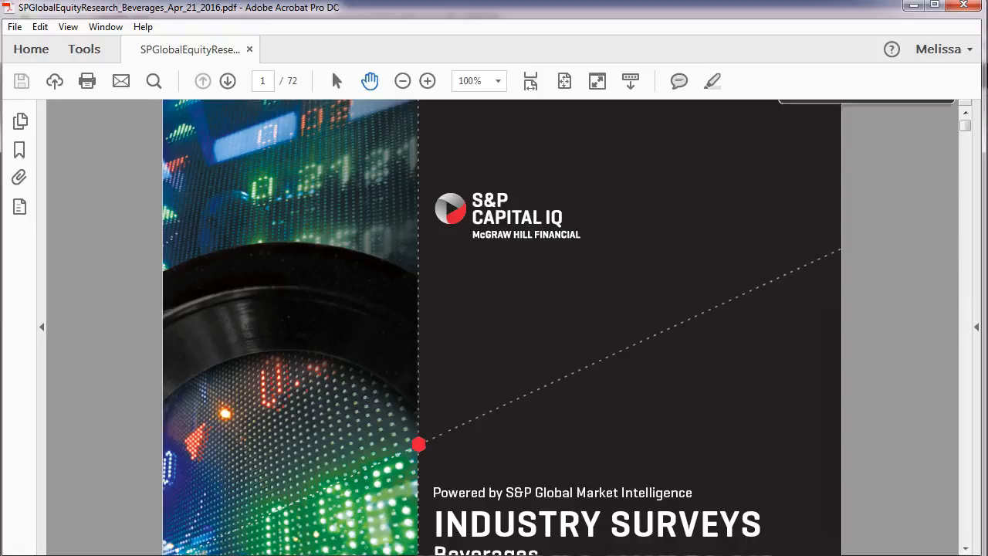
# Search the Beverages survey PDF for 'carbonate' using Find.
pyautogui.write('c')
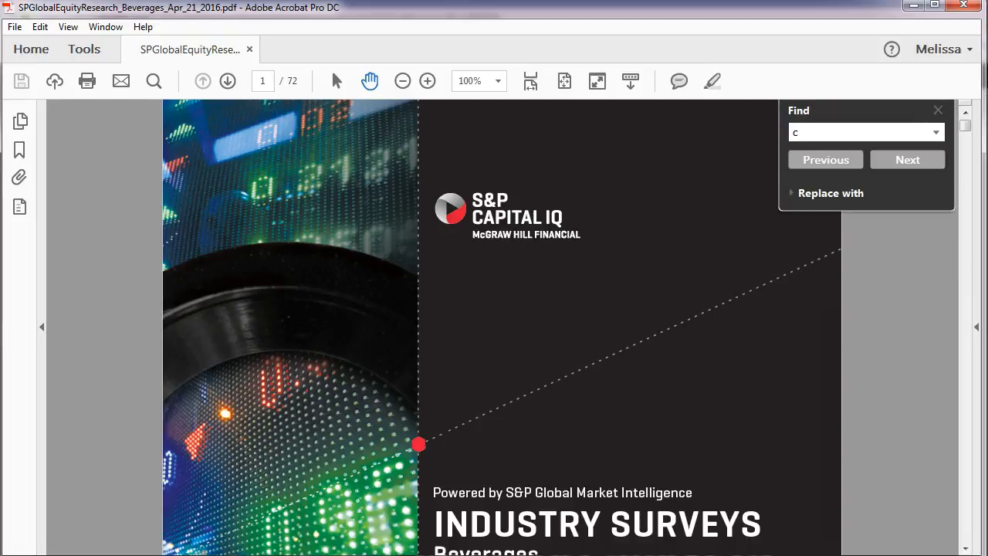
pyautogui.write('carbonate')
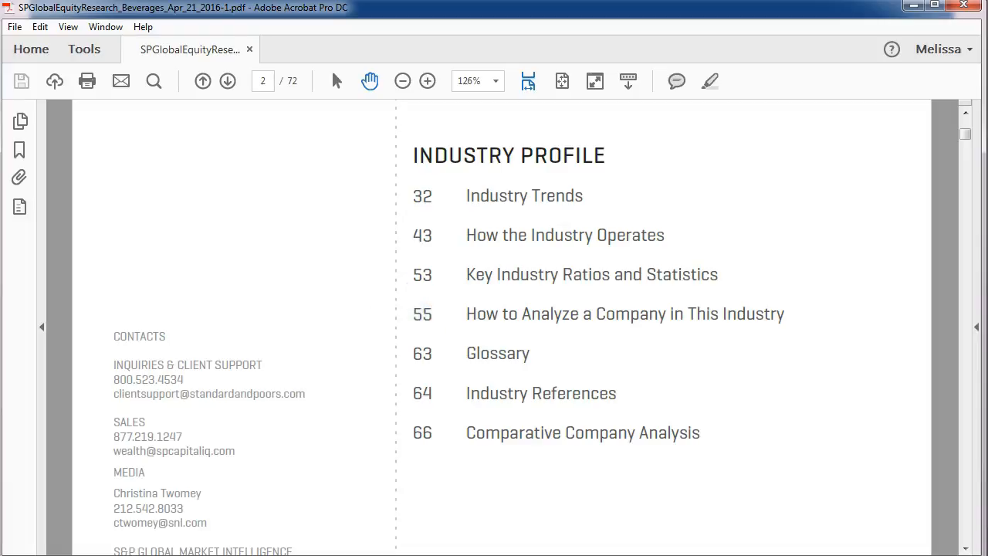
pyautogui.moveTo(540, 405)
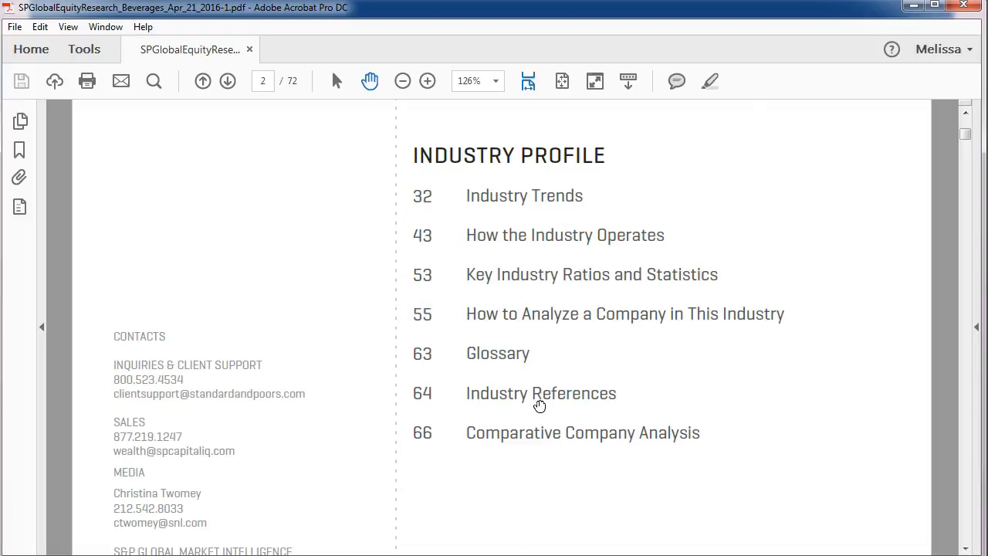
# Jump from the table of contents to Industry References on page 64.
pyautogui.click(541, 393)
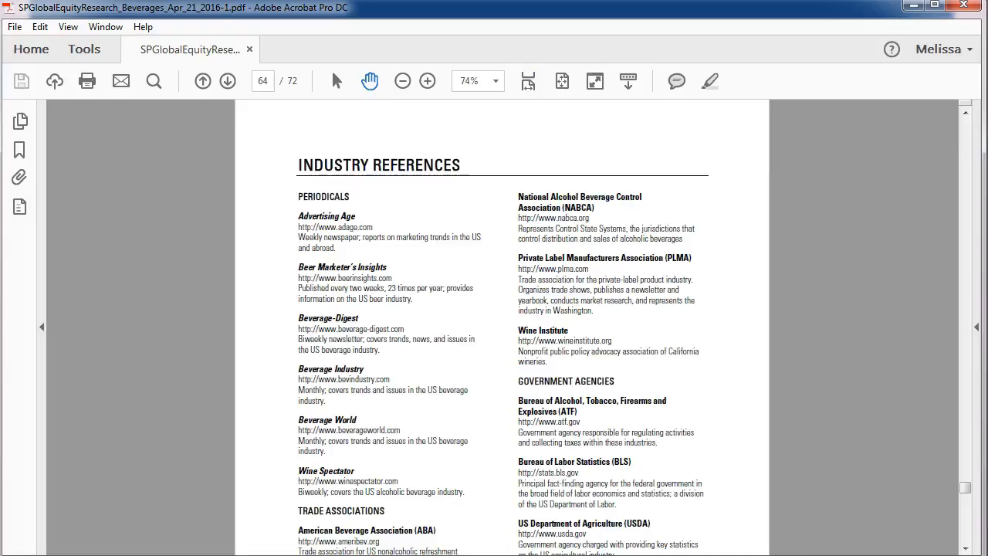